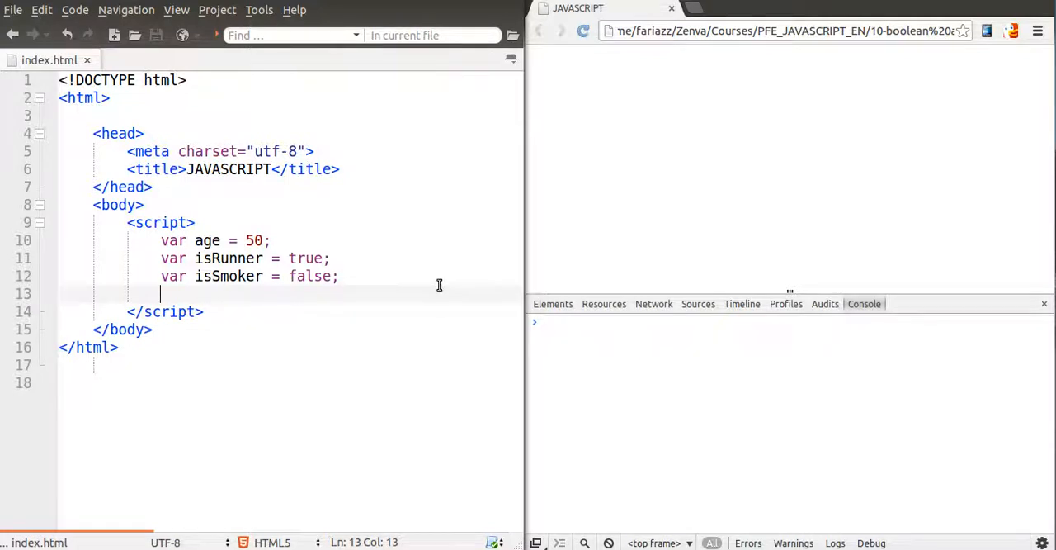
Step: Add an //and && comment and an if-block whose condition names isRunner and isSmoker
{"action": "type", "text": "//and"}
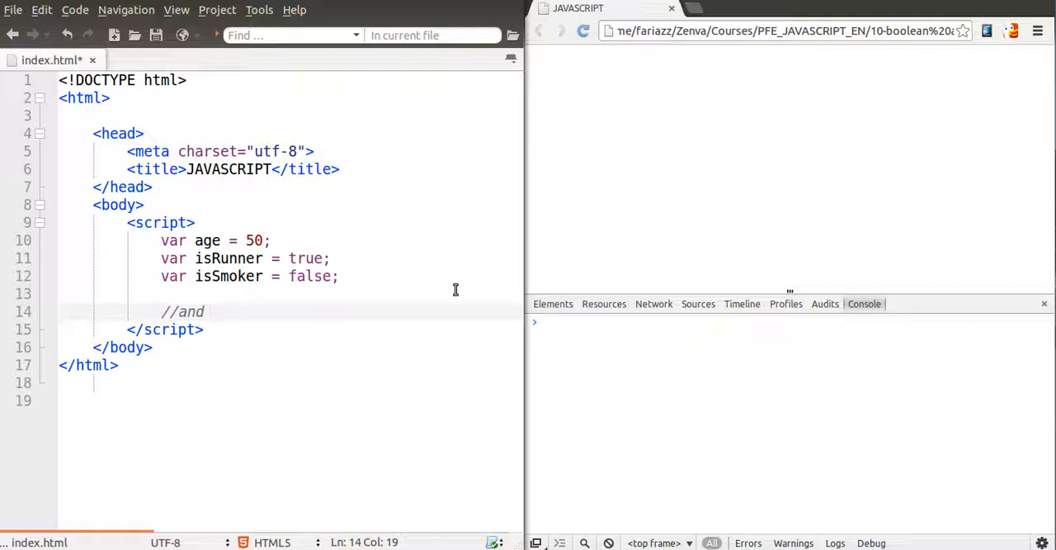
{"action": "type", "text": "&&"}
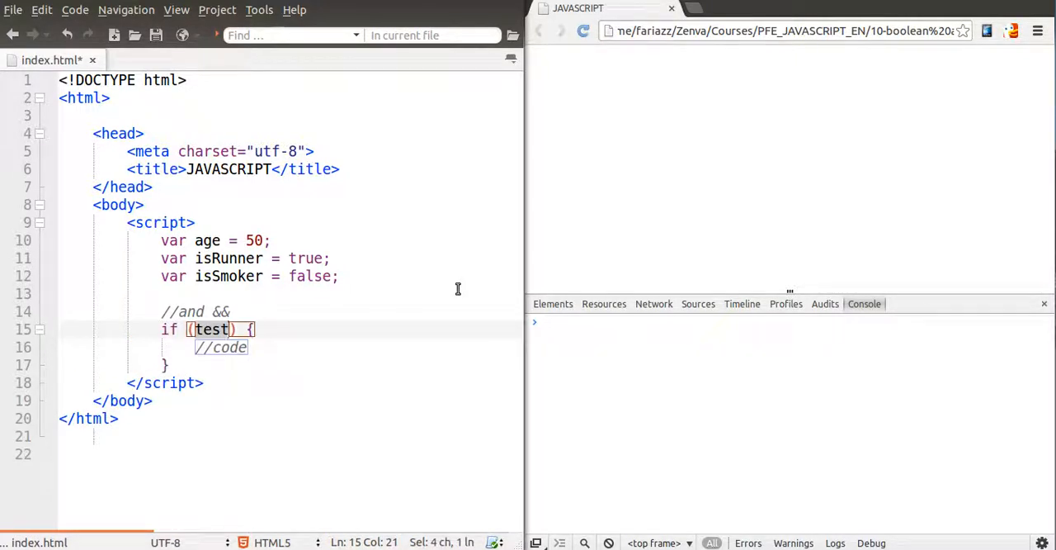
{"action": "key", "text": "Delete"}
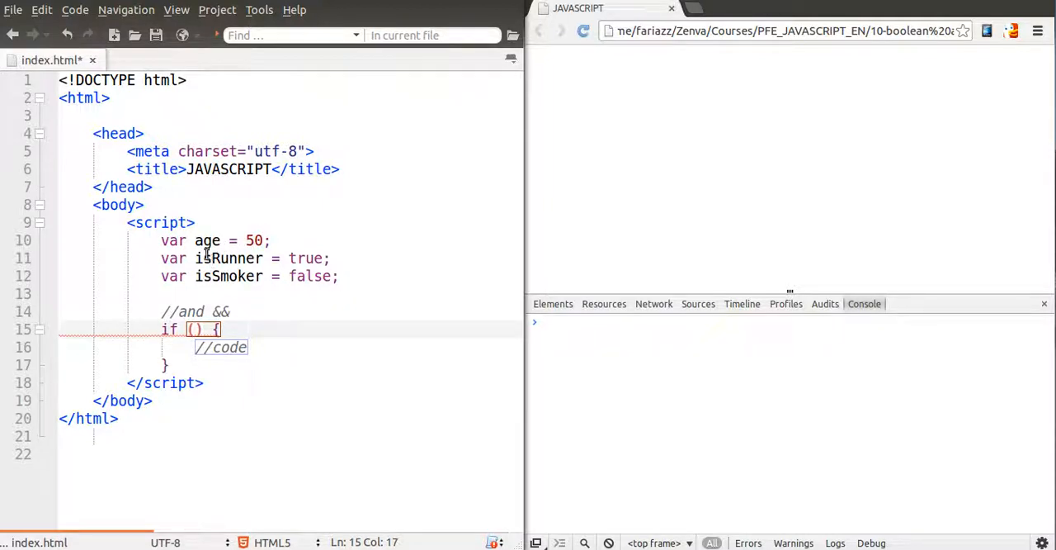
{"action": "mouse_move", "coordinate": [379, 393]}
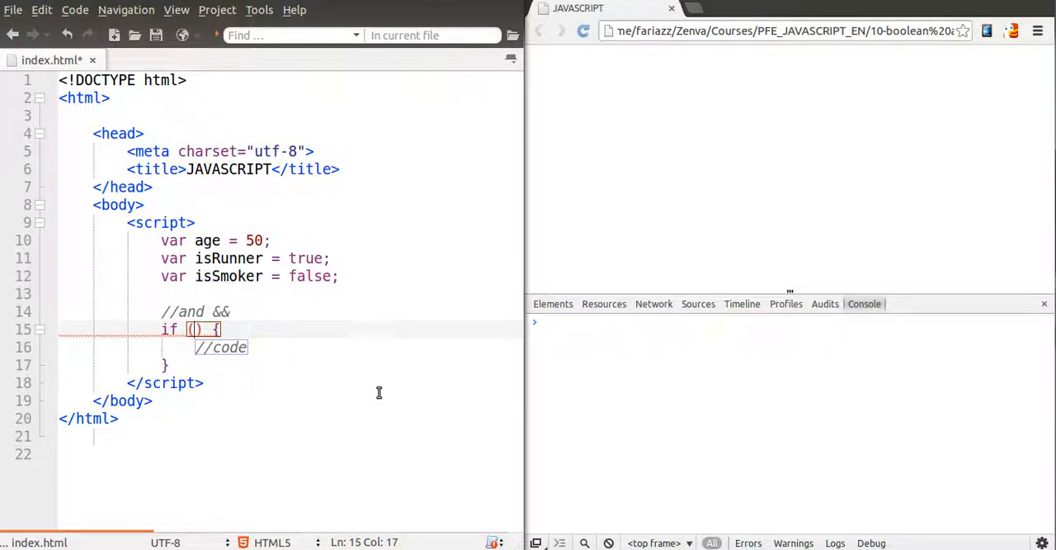
{"action": "type", "text": "isRunner and"}
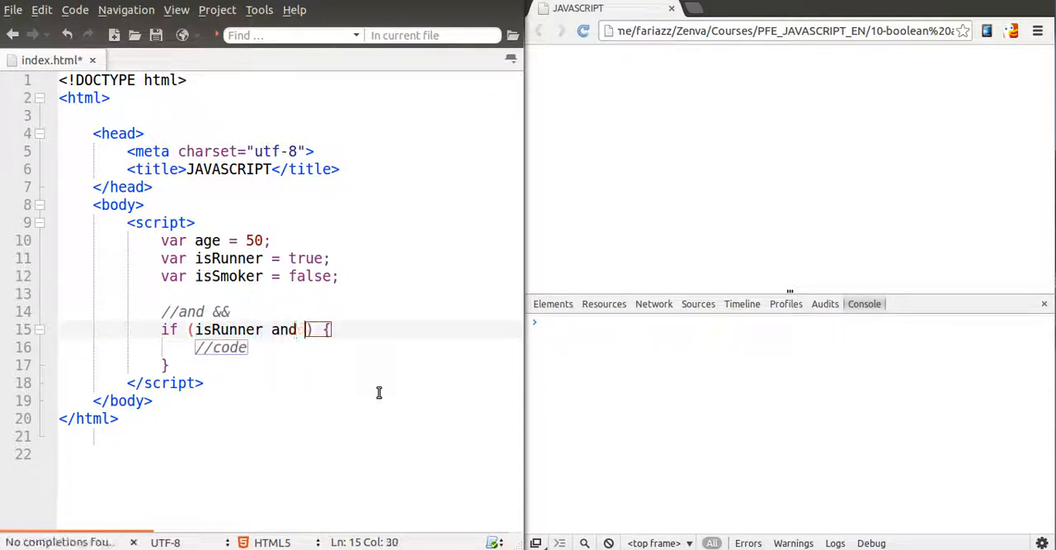
{"action": "type", "text": "isSmoker"}
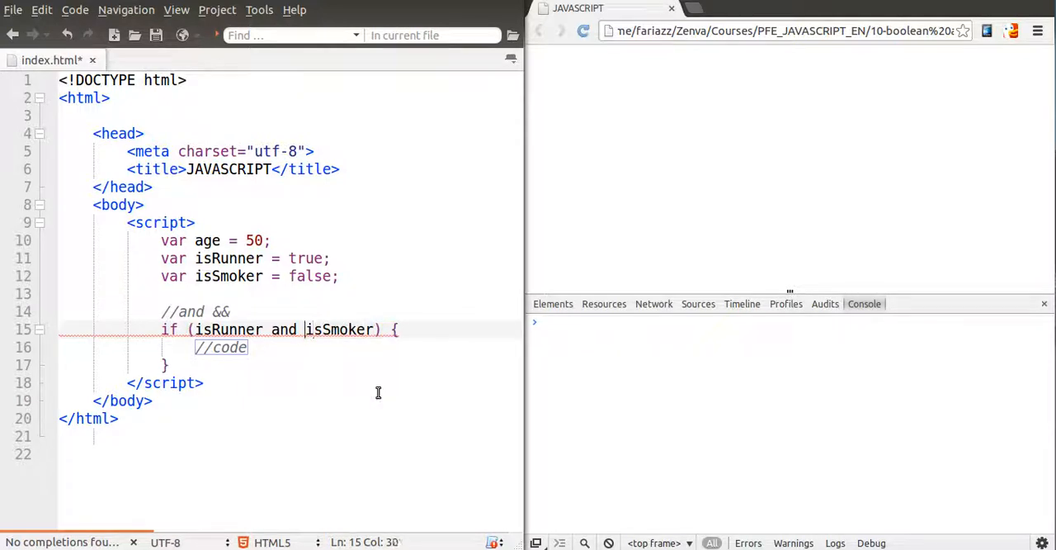
Step: Join the condition with && to read isRunner && isSmoker, then move to the placeholder code
{"action": "double_click", "coordinate": [283, 329]}
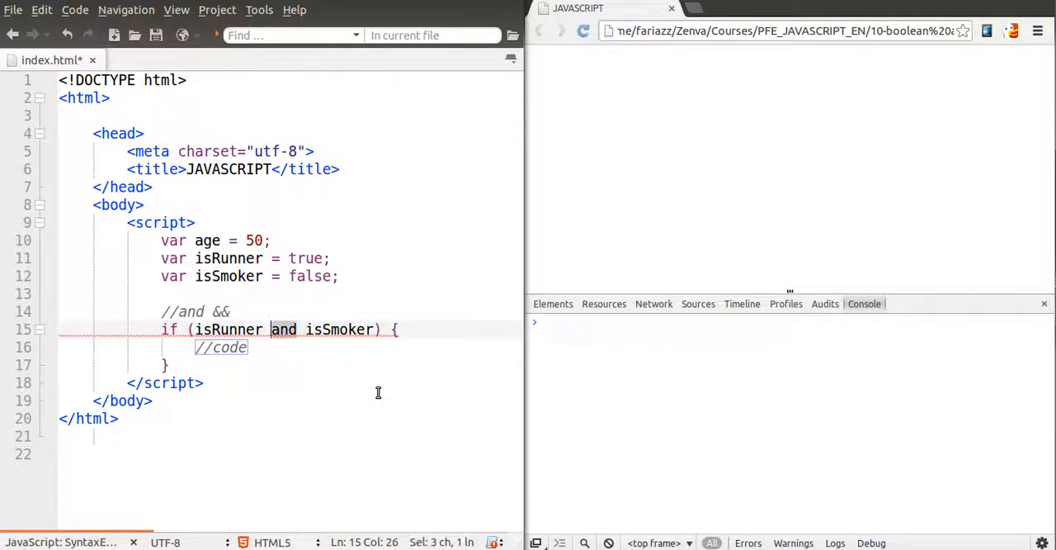
{"action": "type", "text": "&&"}
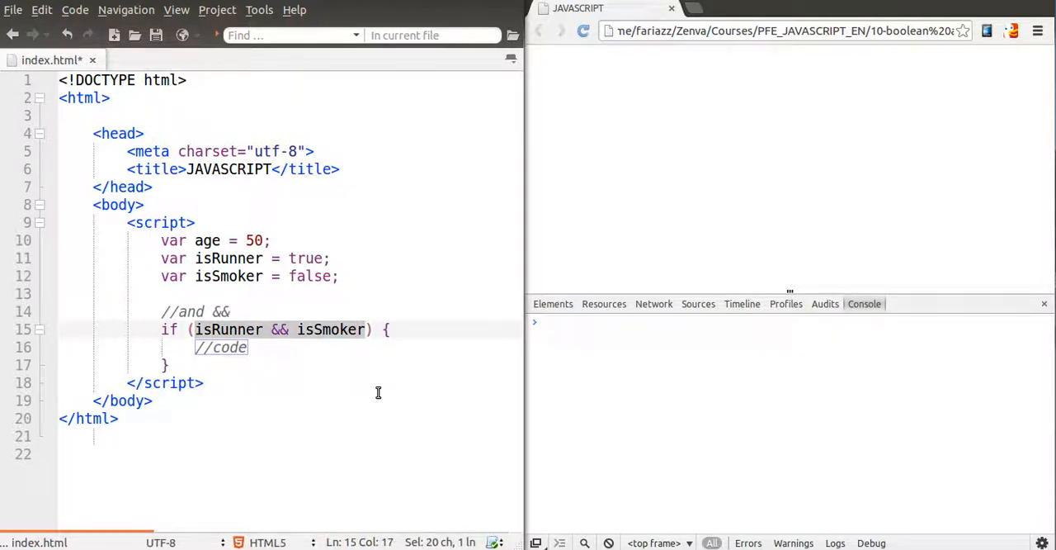
{"action": "left_click", "coordinate": [236, 330]}
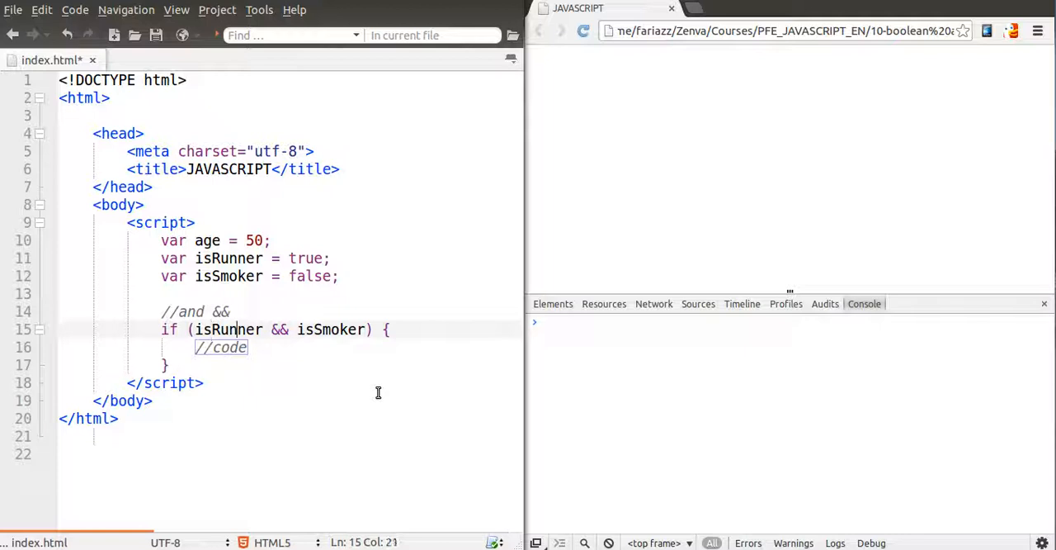
{"action": "double_click", "coordinate": [280, 329]}
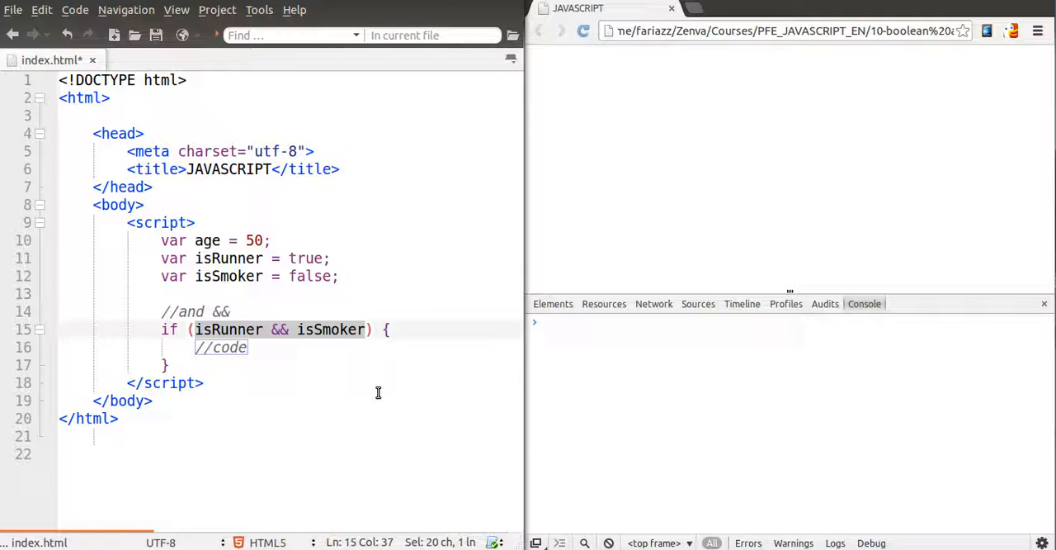
{"action": "left_click", "coordinate": [360, 329]}
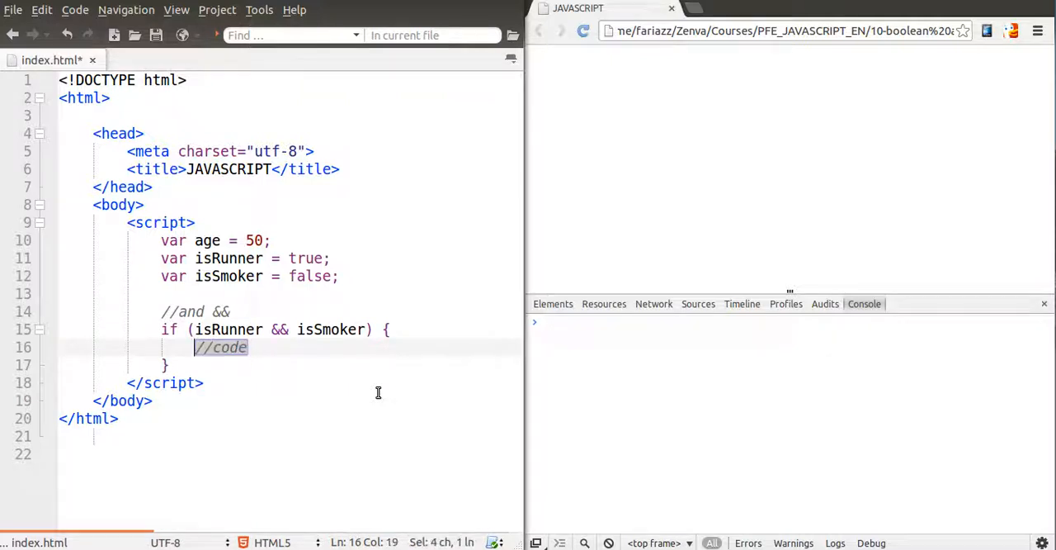
Step: Make the AND block run console.log('and condition is true');
{"action": "type", "text": "console.oog"}
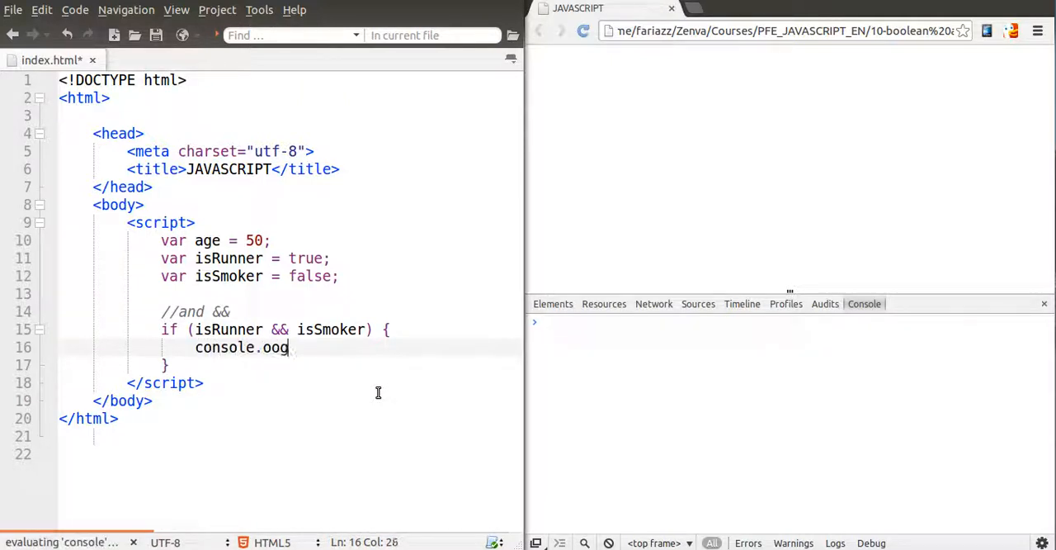
{"action": "type", "text": "log('')"}
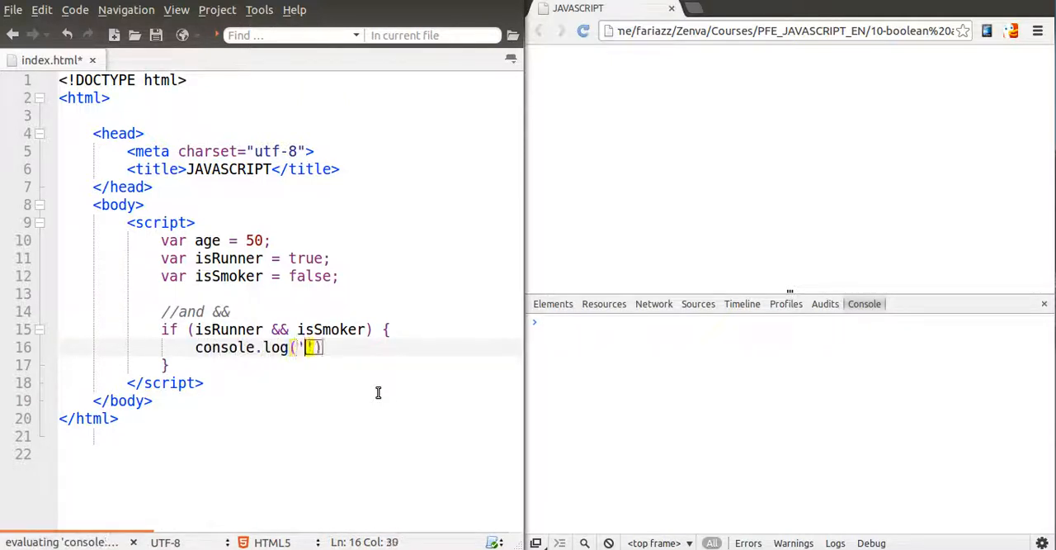
{"action": "type", "text": "and condition"}
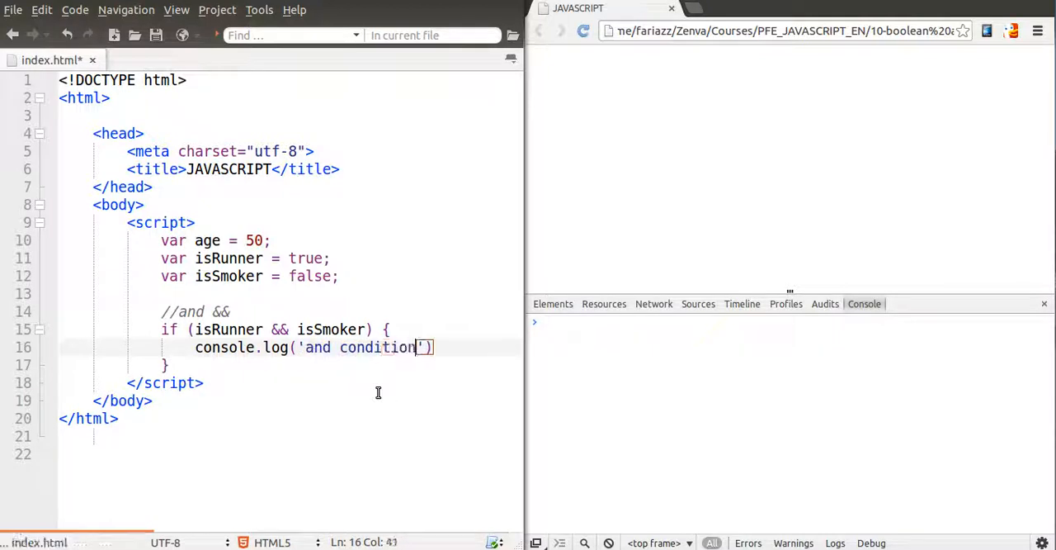
{"action": "type", "text": "is true');"}
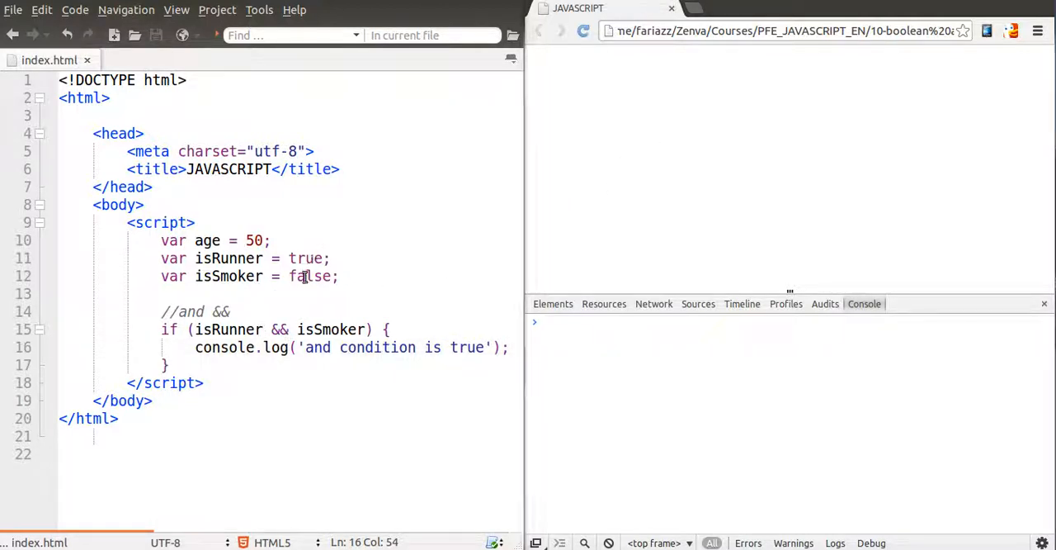
Step: Set isSmoker to true so the console prints it, and move past the if-block
{"action": "type", "text": "true"}
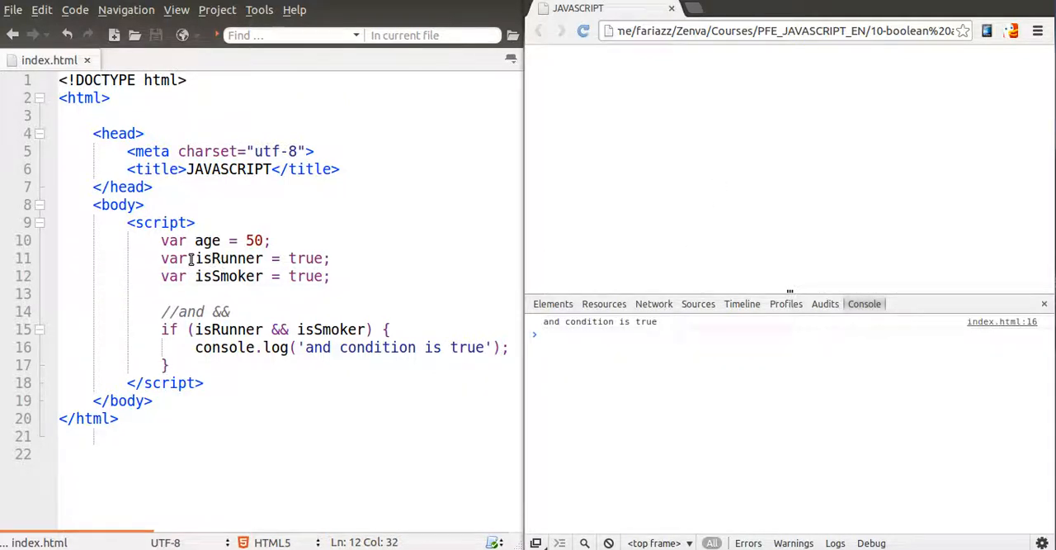
{"action": "double_click", "coordinate": [227, 259]}
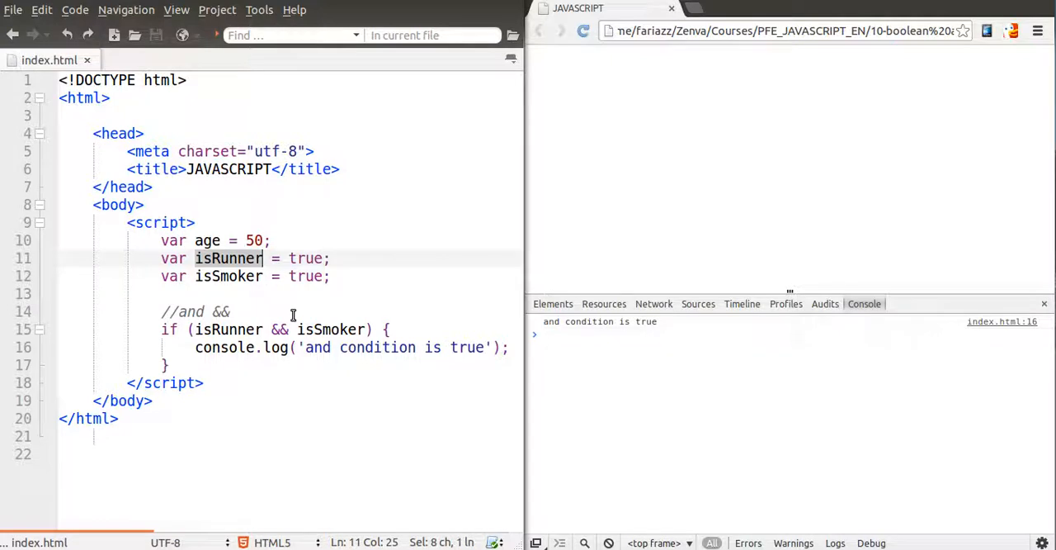
{"action": "left_click", "coordinate": [168, 365]}
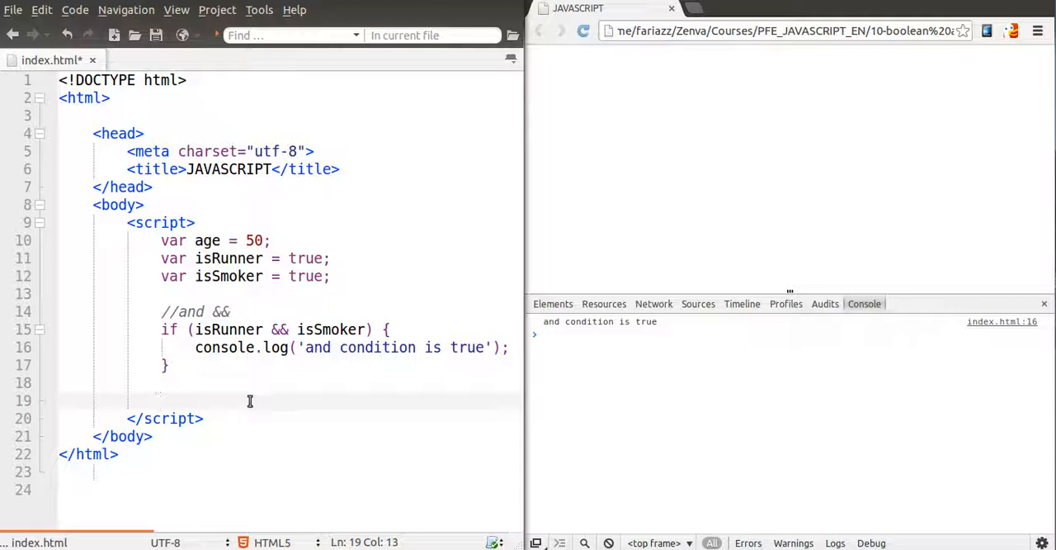
{"action": "double_click", "coordinate": [305, 258]}
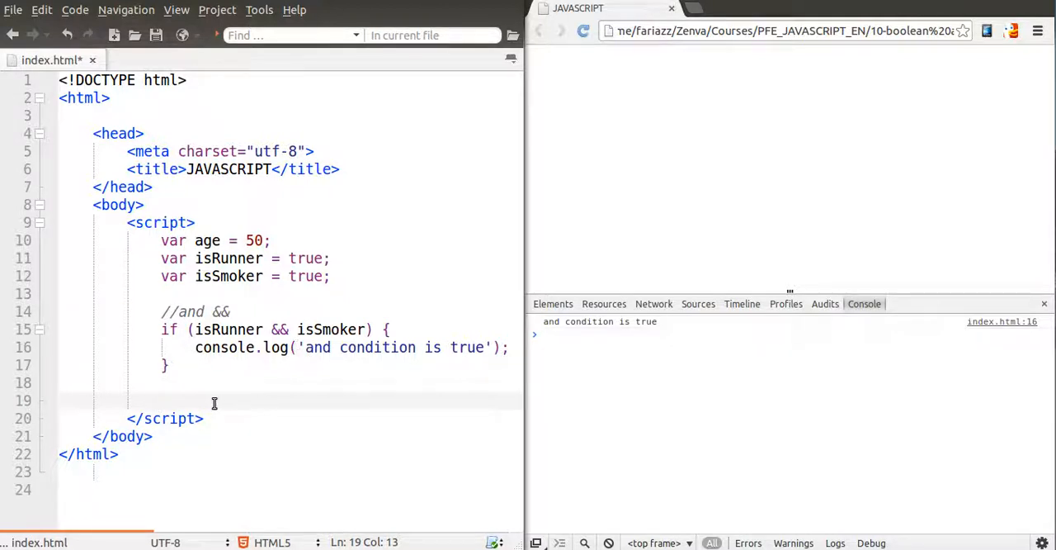
Step: Add an //or || comment and clear the new if-block's placeholder condition
{"action": "type", "text": "//"}
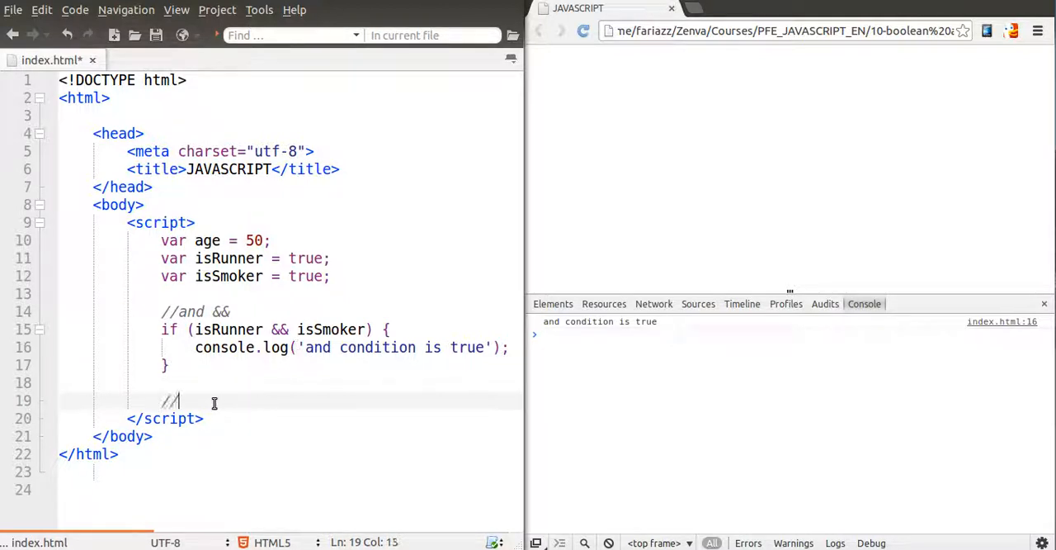
{"action": "type", "text": "or ||"}
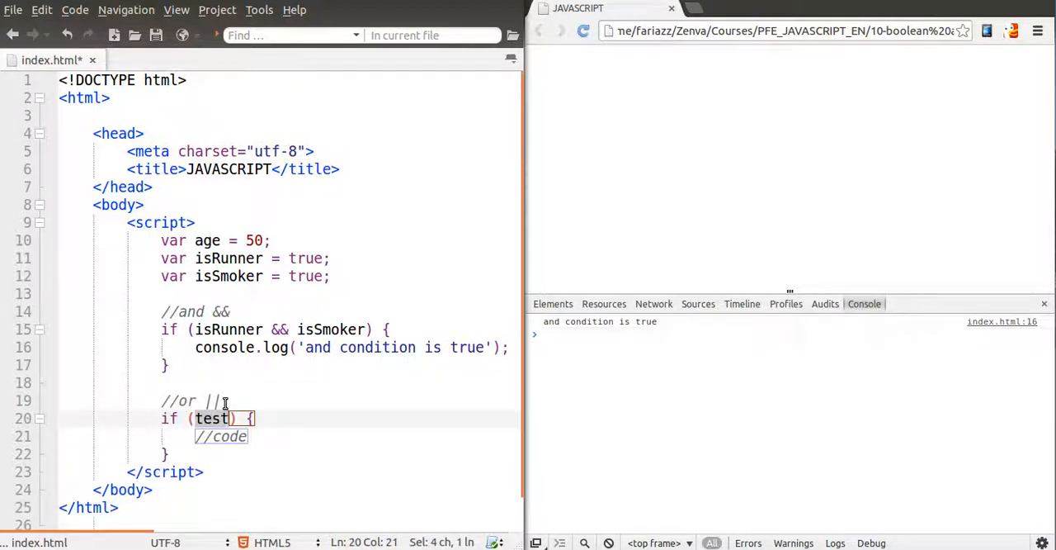
{"action": "key", "text": "Delete"}
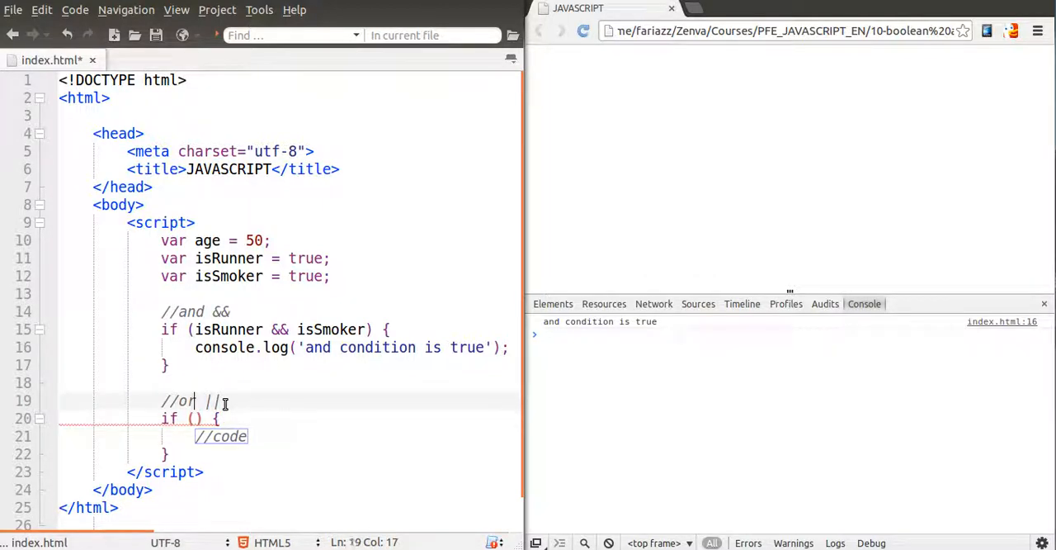
{"action": "double_click", "coordinate": [182, 401]}
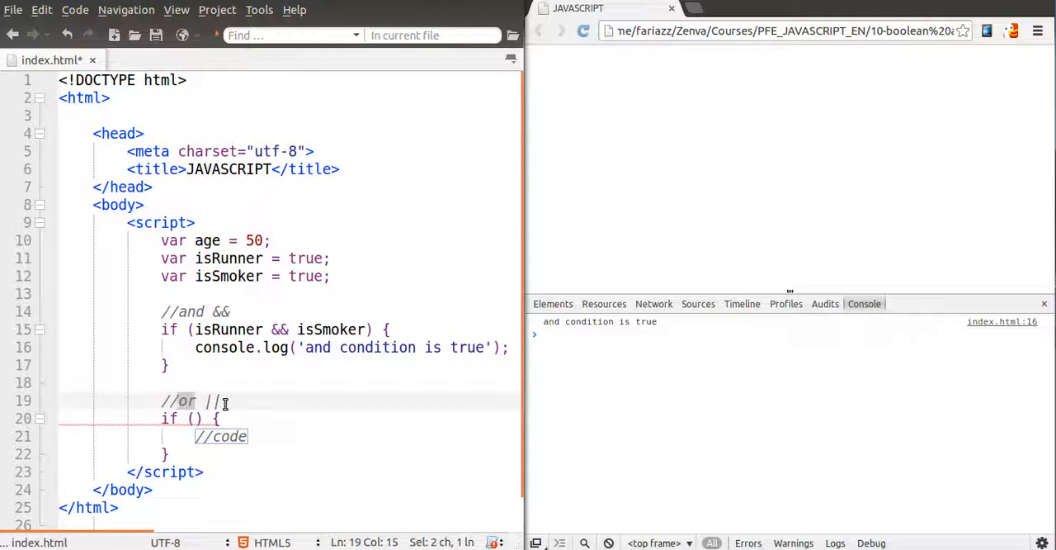
{"action": "left_click", "coordinate": [224, 400]}
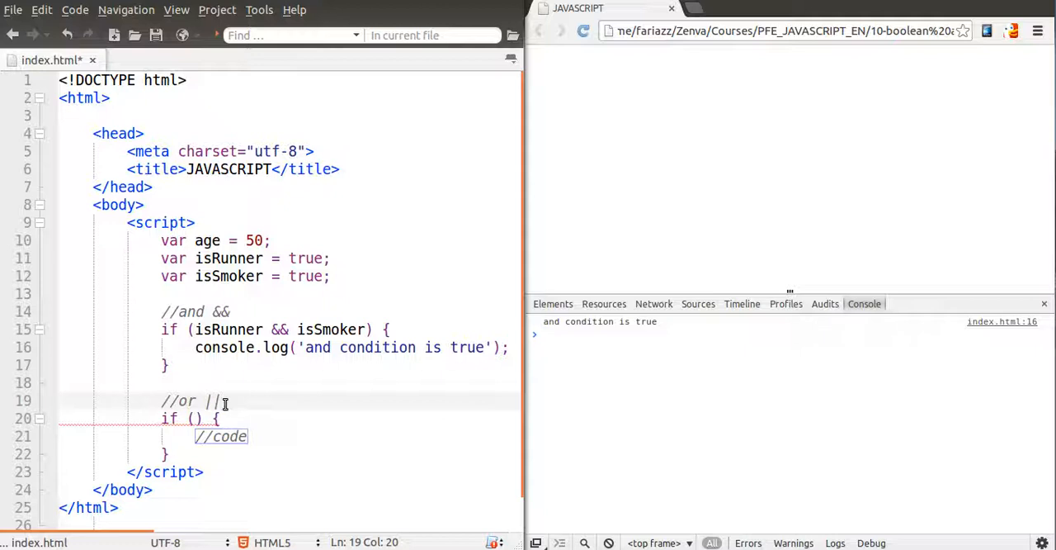
Step: Enter isRunner || isSmoker as the OR block's condition
{"action": "left_click", "coordinate": [213, 418]}
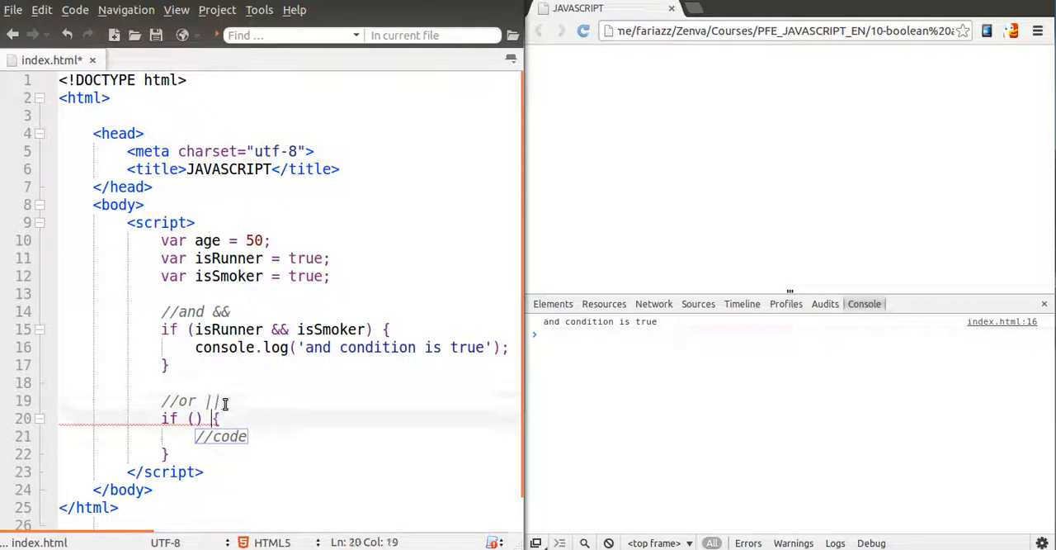
{"action": "type", "text": "isRunner ||"}
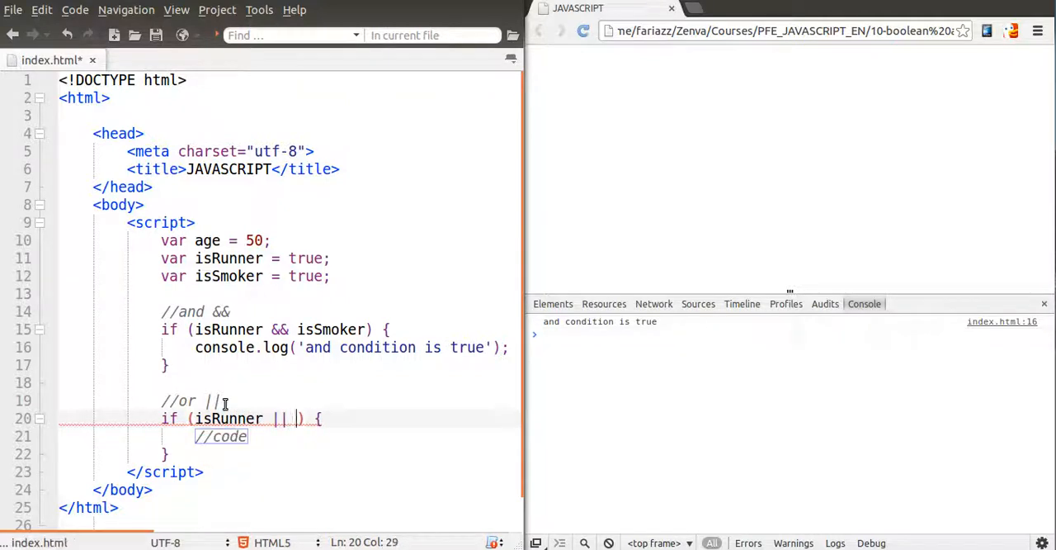
{"action": "type", "text": "isSmoker"}
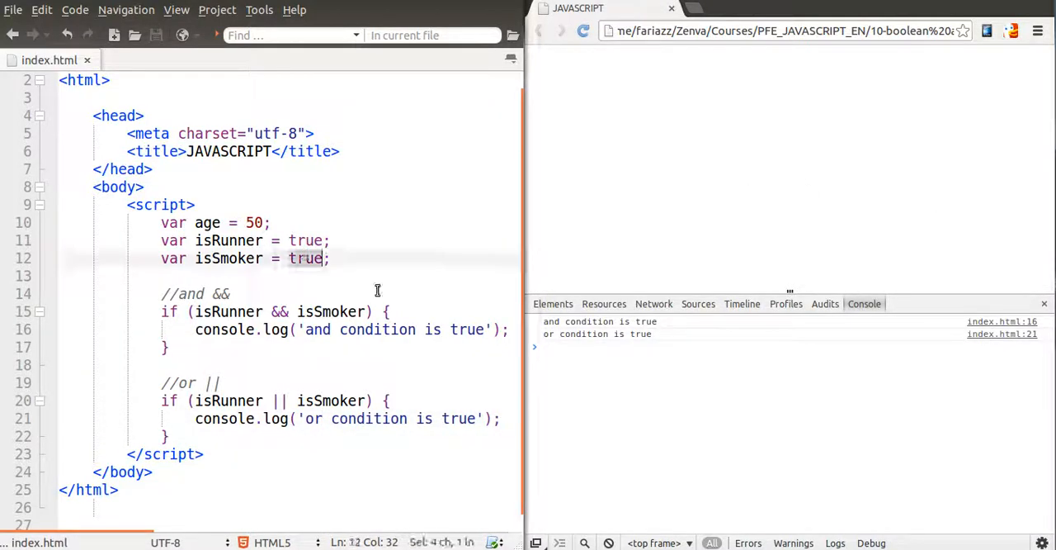
Step: Set both isRunner and isSmoker to false, leaving the console empty
{"action": "type", "text": "false"}
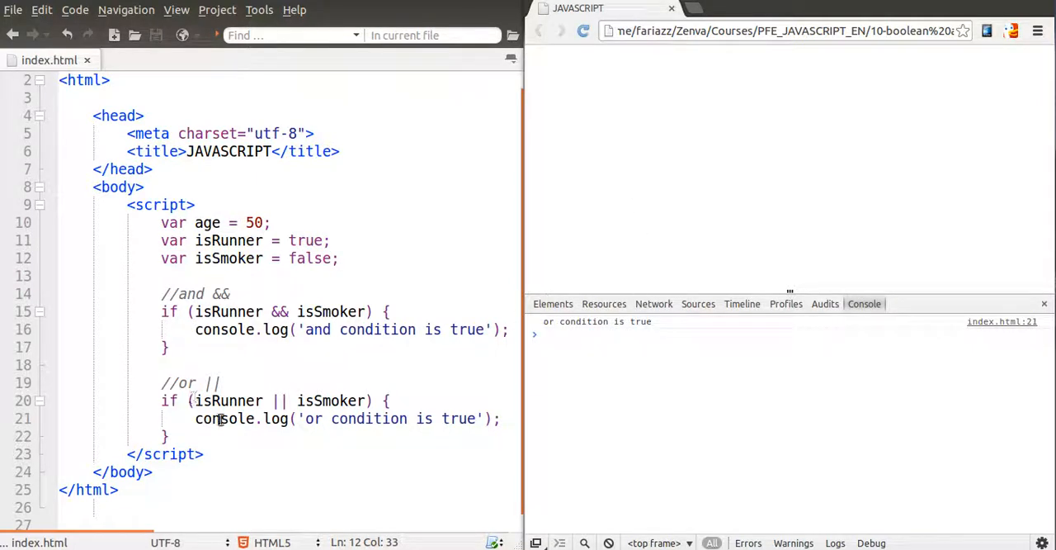
{"action": "type", "text": "fals"}
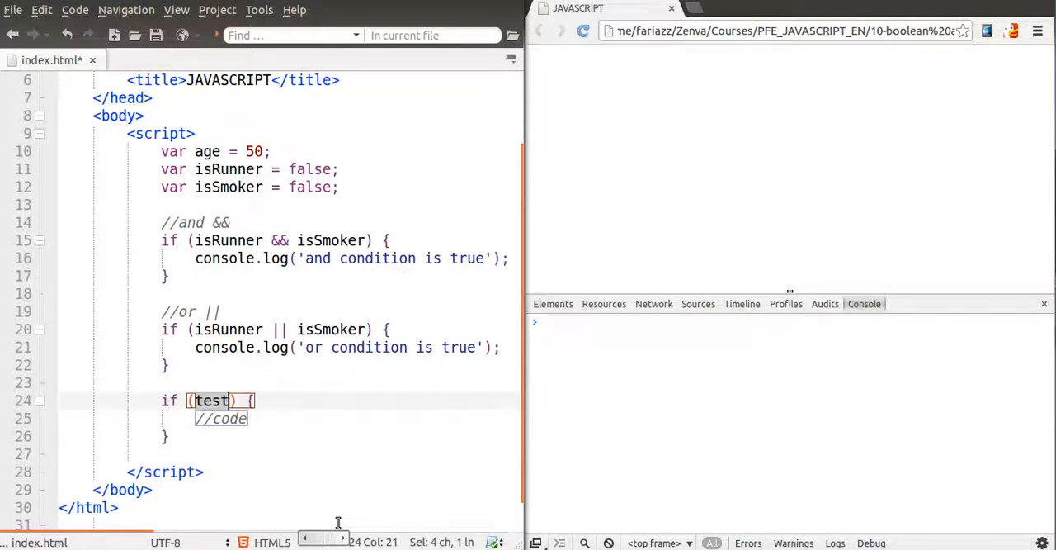
Step: Give the new if-block the condition isRunner && age > 30
{"action": "type", "text": "isRunner"}
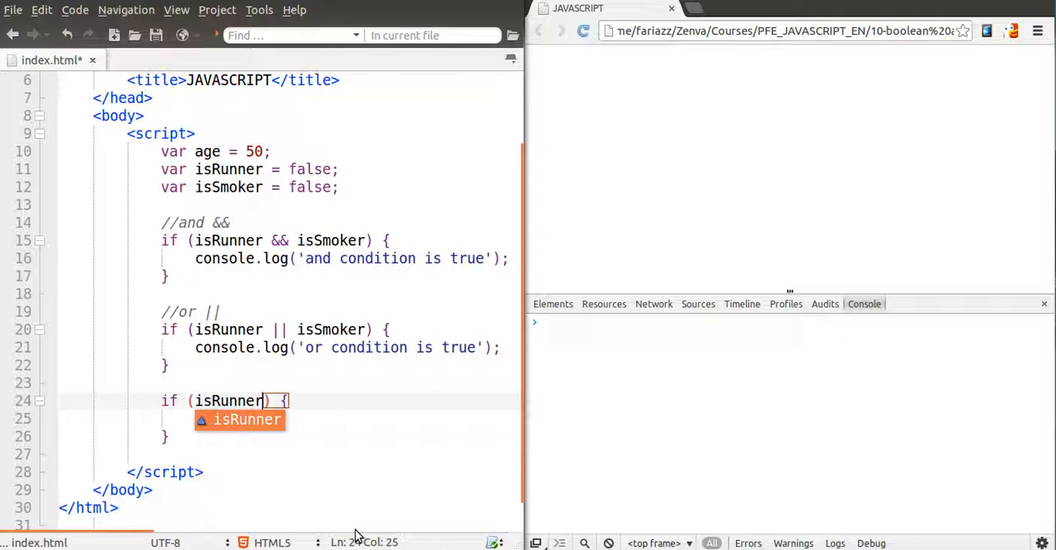
{"action": "type", "text": "&&"}
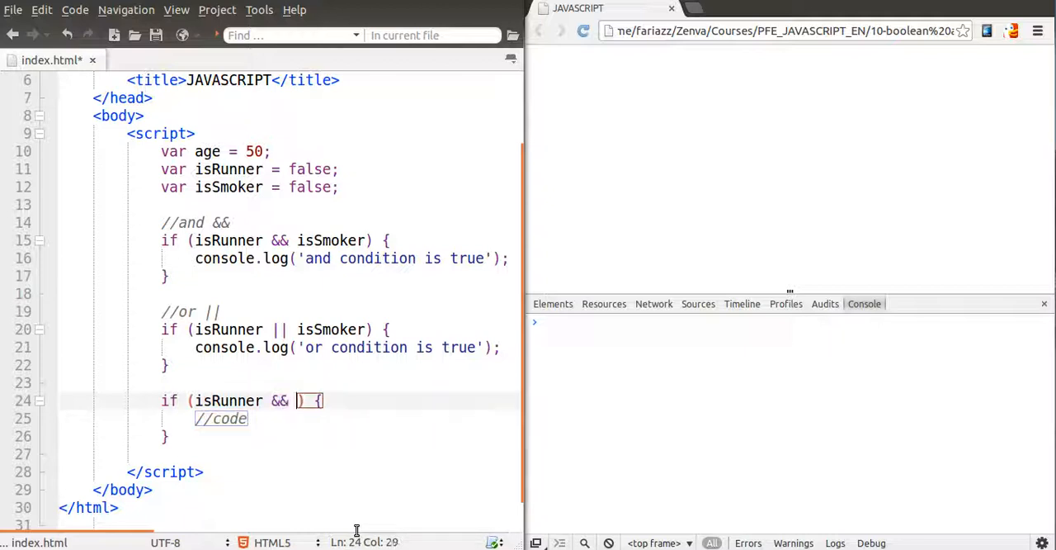
{"action": "type", "text": "age"}
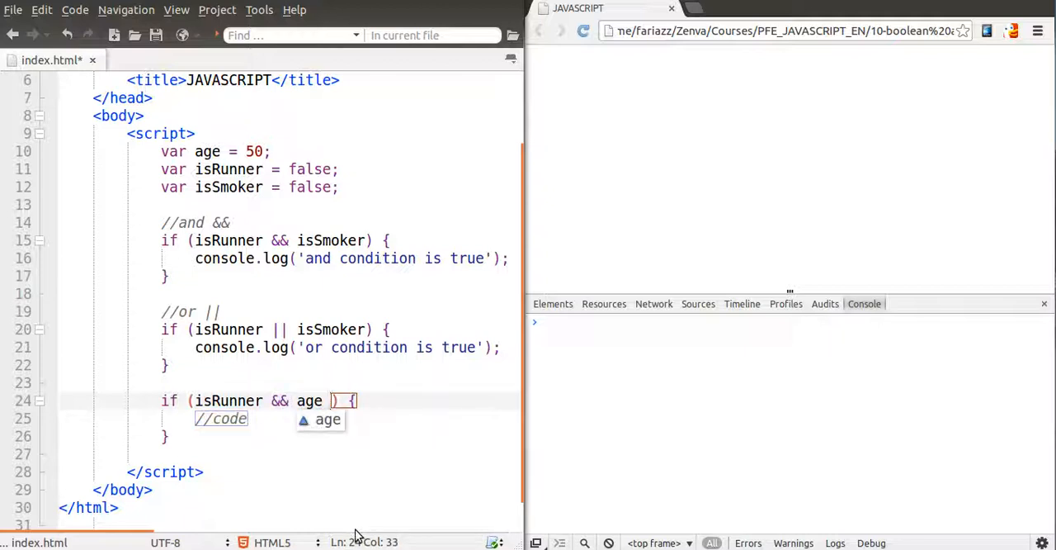
{"action": "type", "text": ">"}
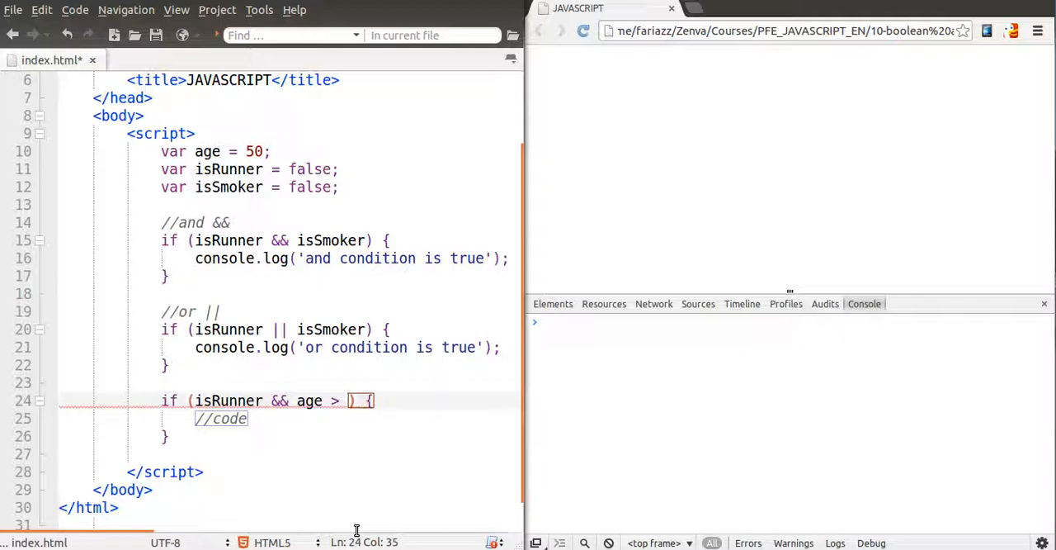
{"action": "type", "text": "30"}
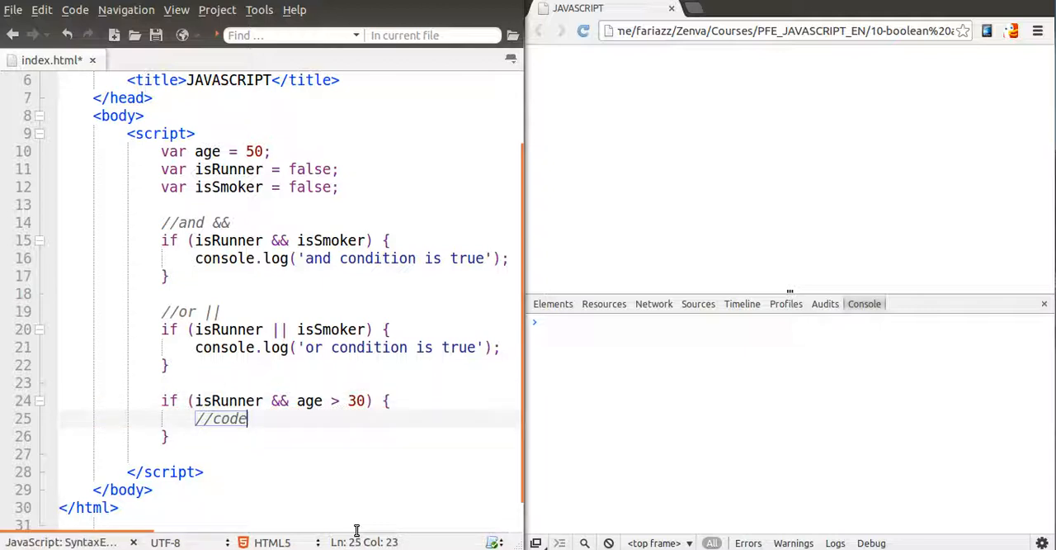
Step: Log 'hey' inside the block and set isRunner back to true so it prints
{"action": "type", "text": "console.log('"}
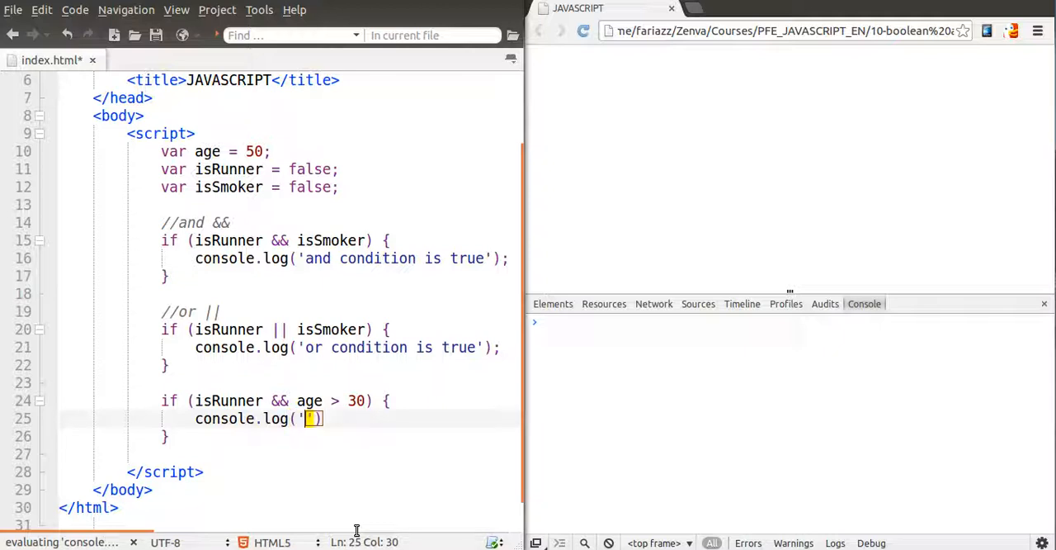
{"action": "type", "text": "hey"}
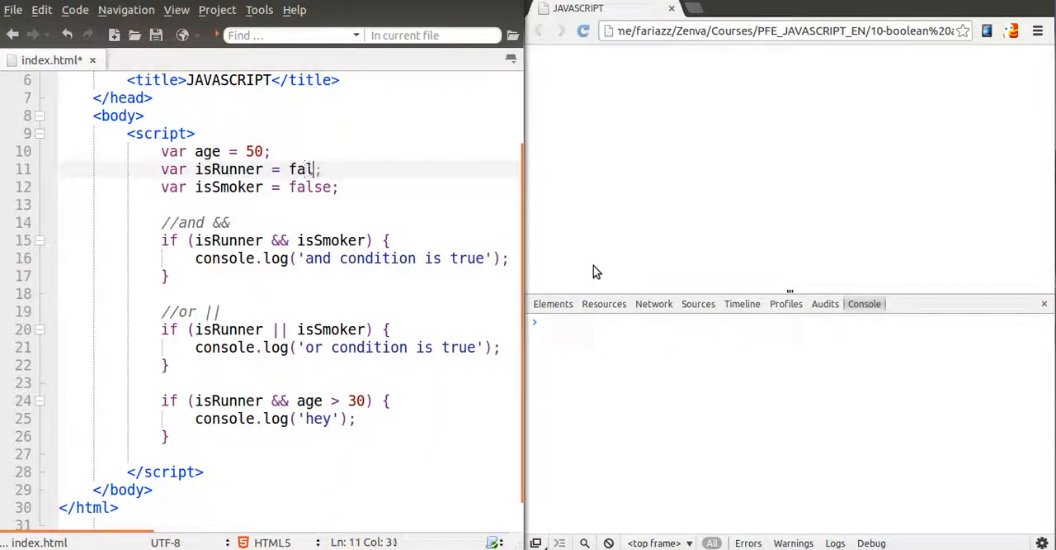
{"action": "type", "text": "true"}
{"action": "left_click", "coordinate": [216, 151]}
{"action": "type", "text": "4"}
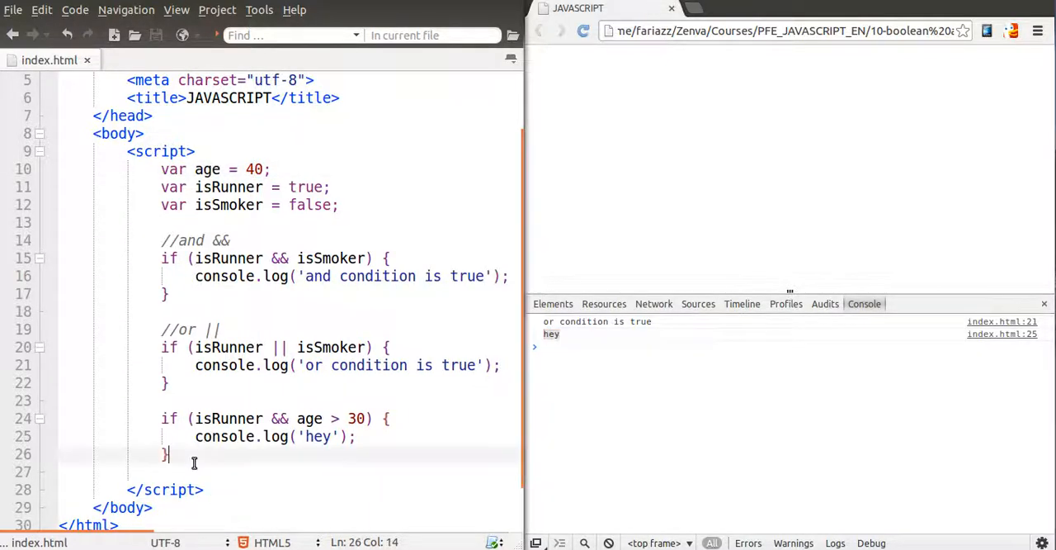
{"action": "scroll", "scroll_direction": "down", "scroll_amount": 3}
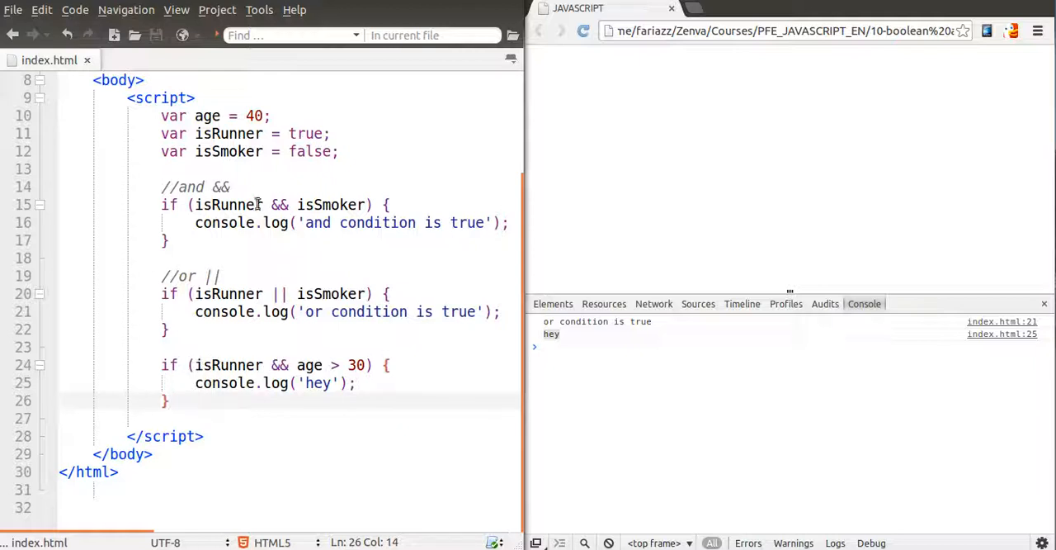
{"action": "double_click", "coordinate": [228, 364]}
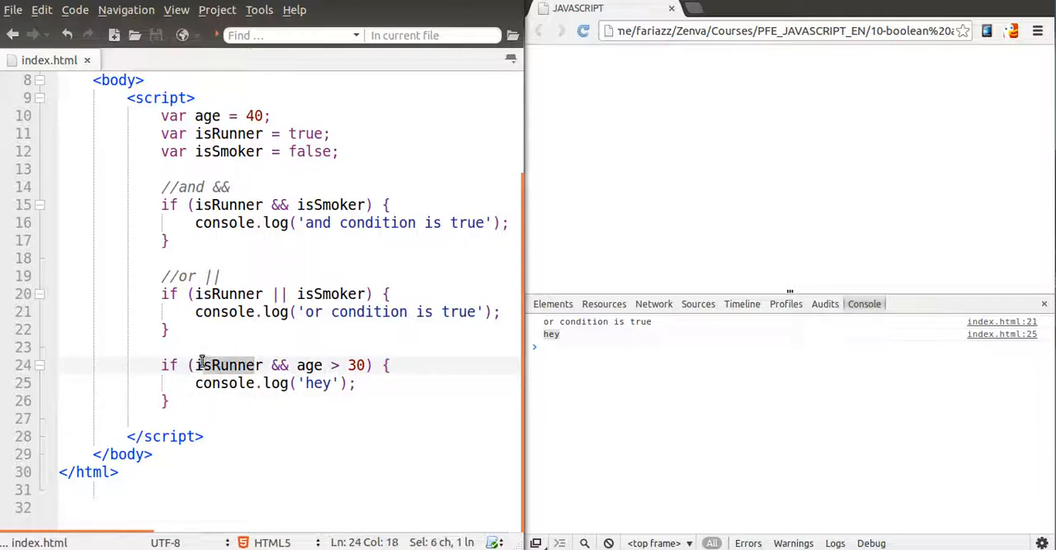
{"action": "double_click", "coordinate": [309, 151]}
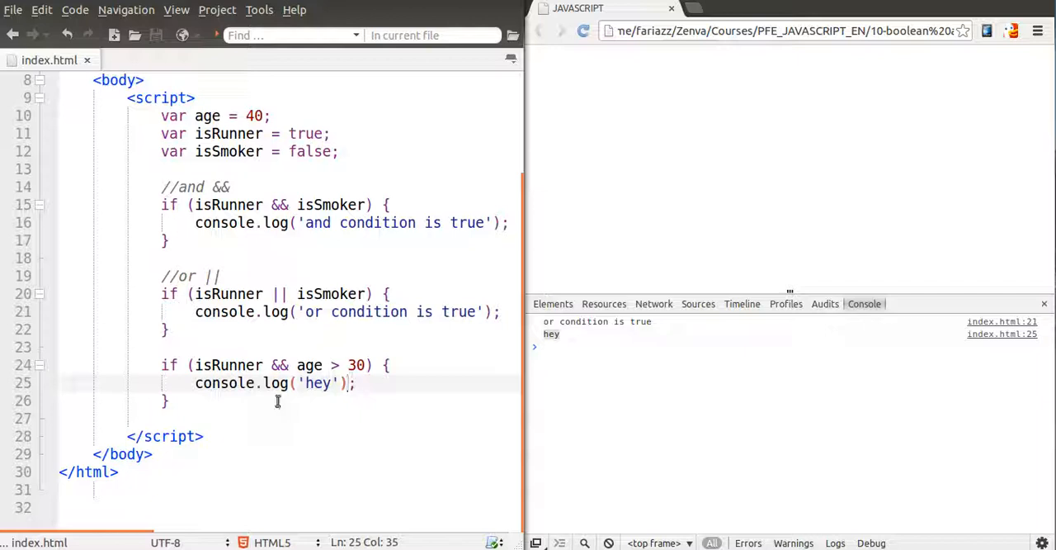
{"action": "left_click", "coordinate": [174, 401]}
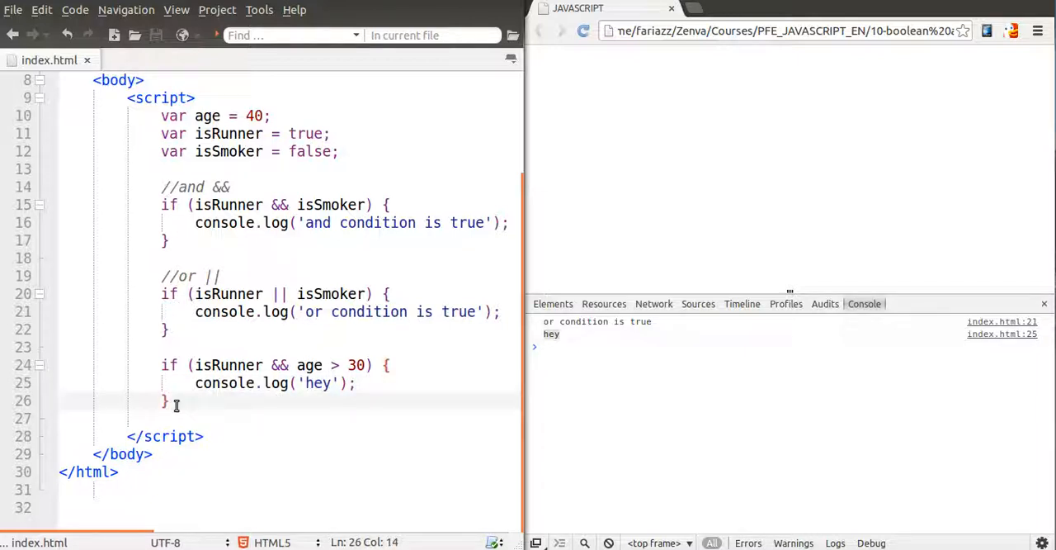